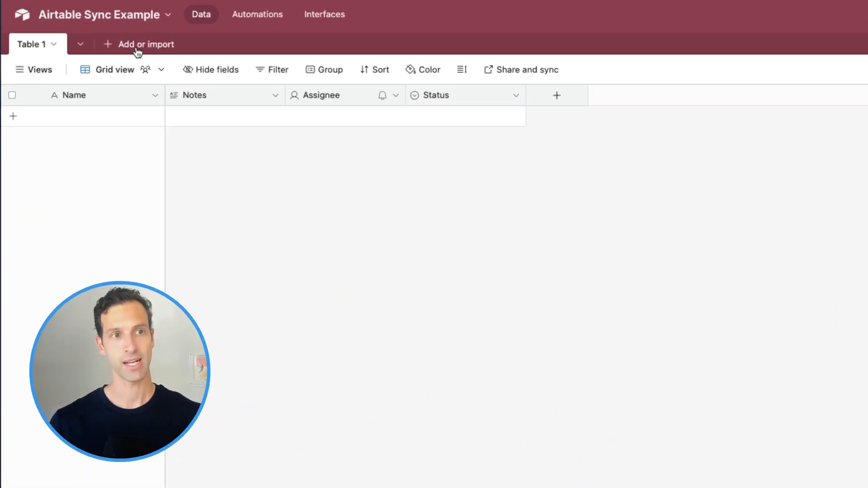
- Bring up the full list of data sources for a new table and scroll through it
left_click(146, 44)
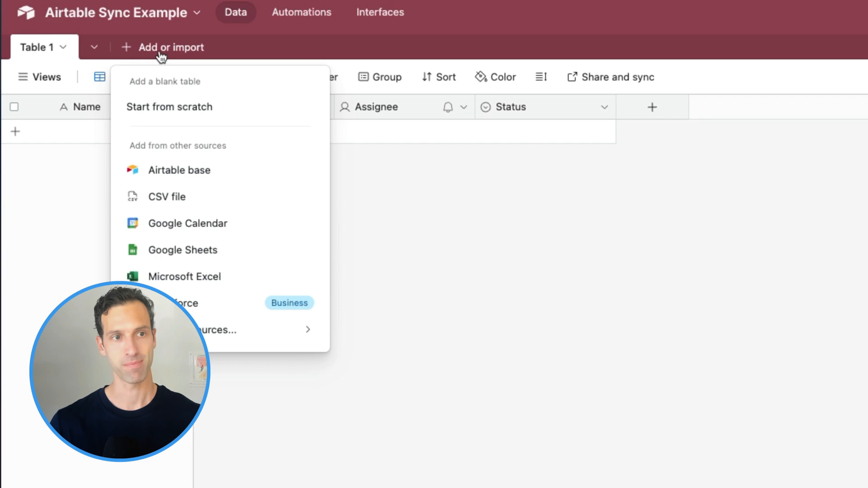
mouse_move(188, 106)
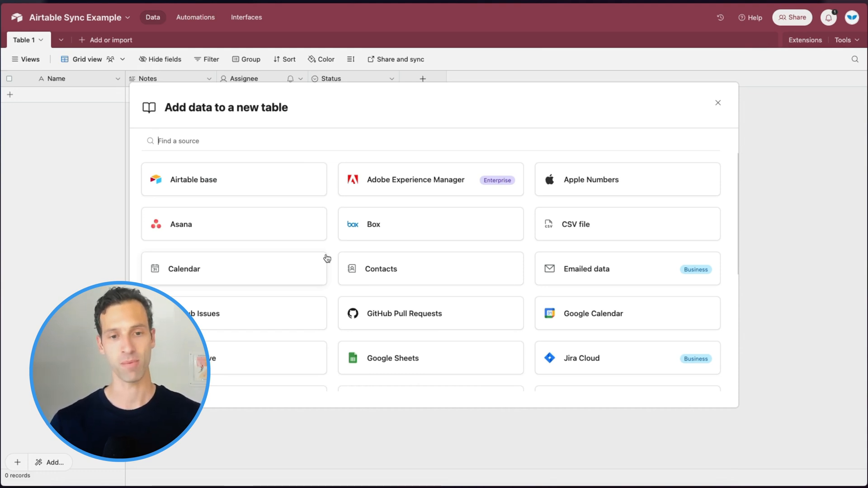
mouse_move(336, 261)
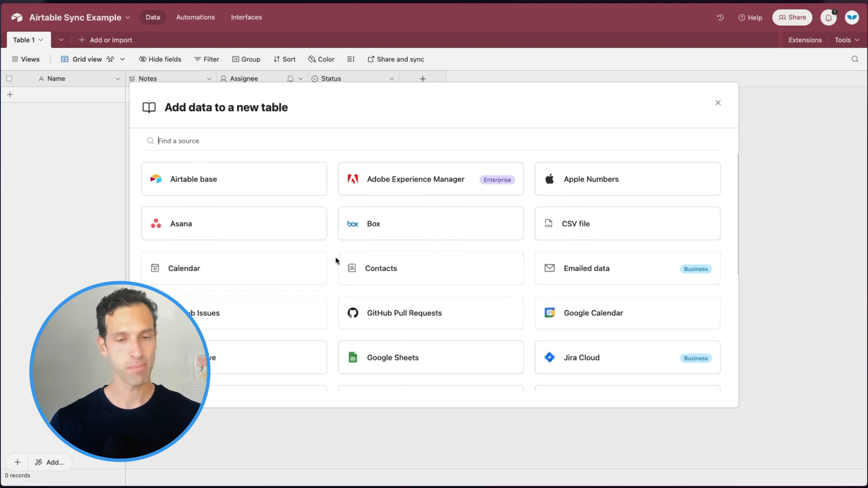
scroll("down", 3)
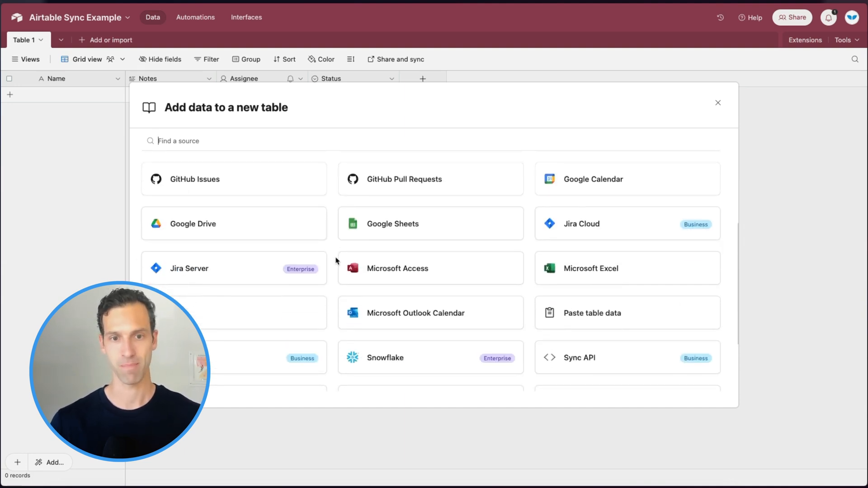
- Choose Google Sheets with the connected account, import into a new table, and continue to the preview
left_click(393, 224)
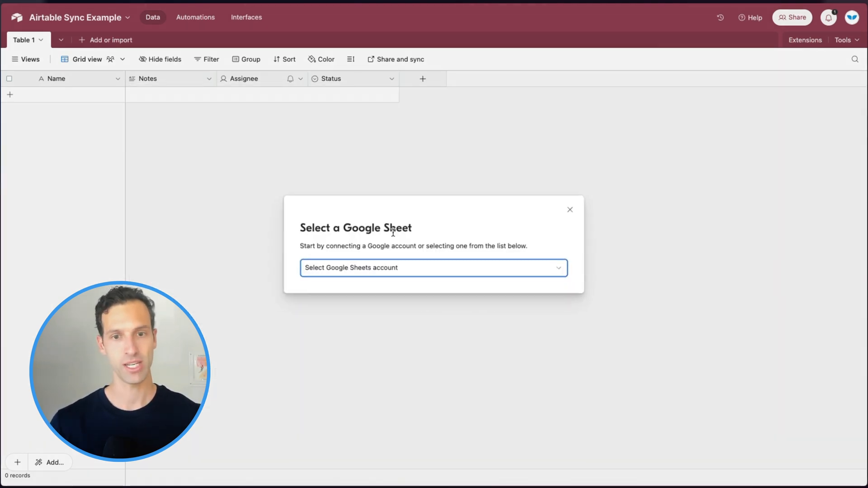
left_click(434, 268)
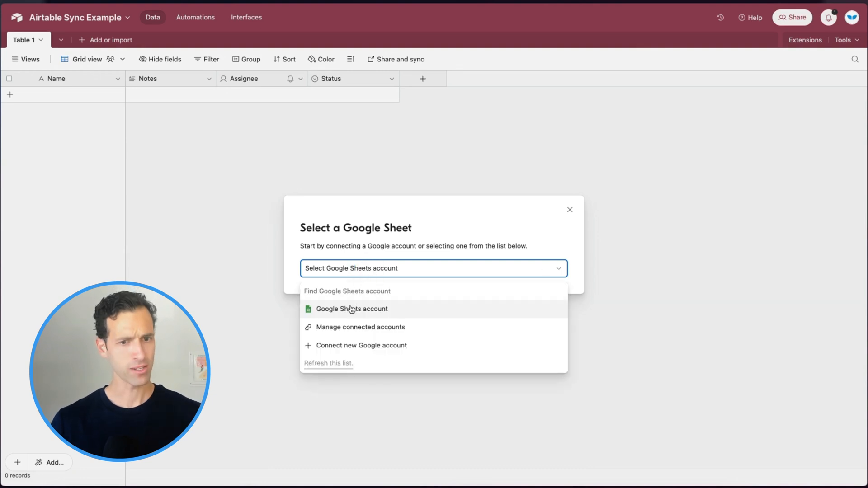
left_click(352, 309)
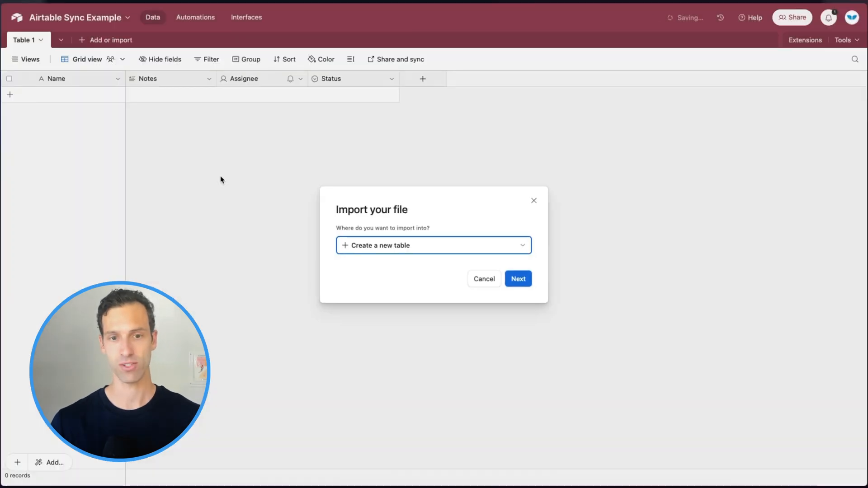
left_click(433, 245)
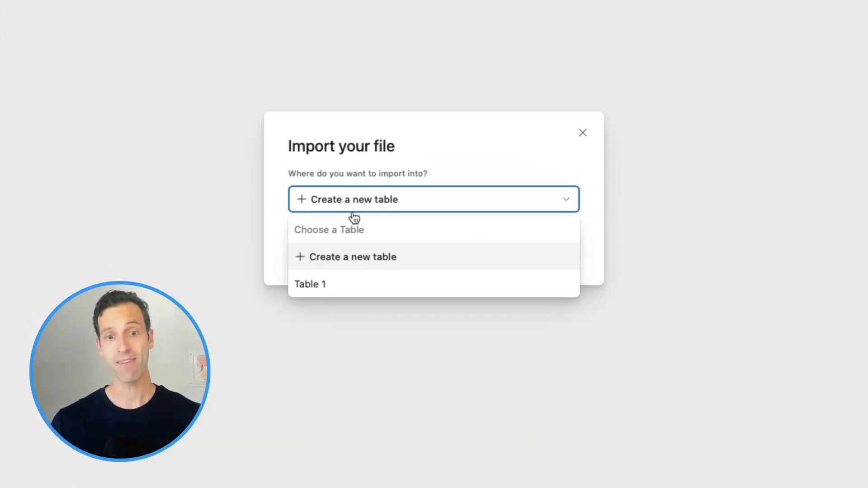
mouse_move(369, 161)
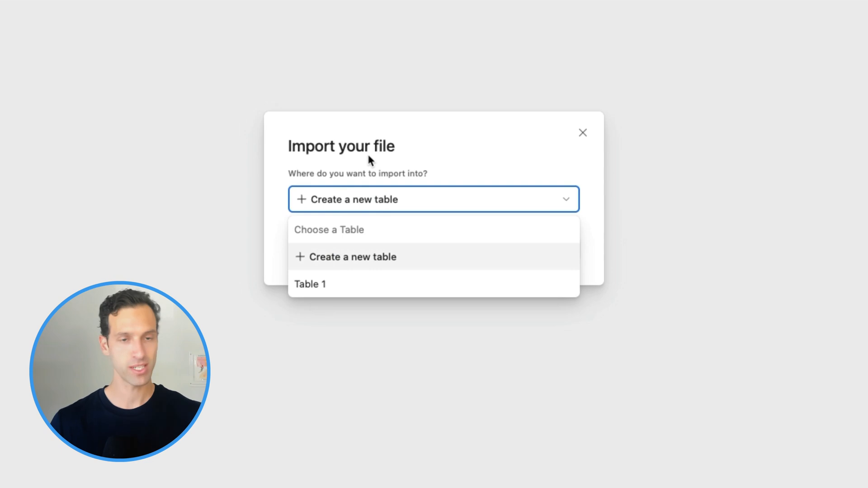
left_click(353, 257)
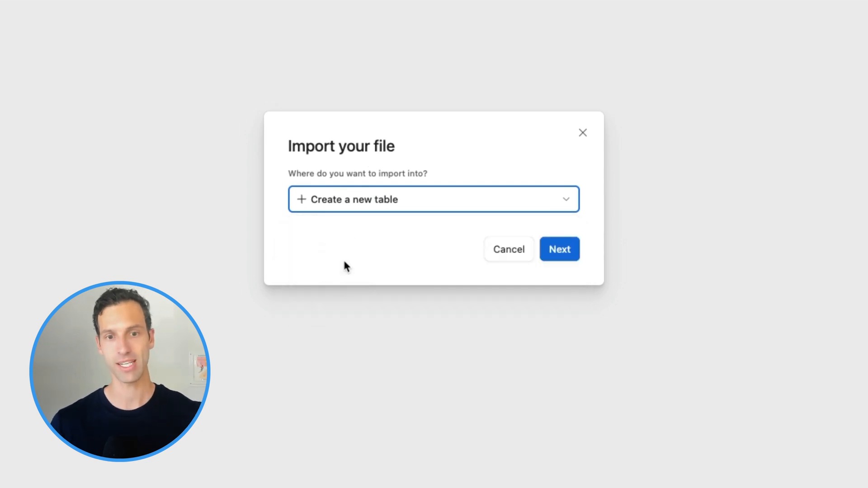
left_click(559, 249)
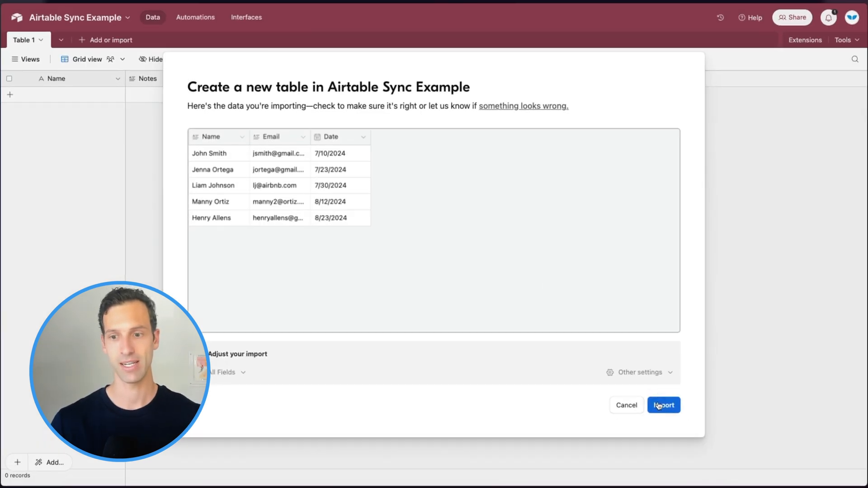
- Import the previewed contacts' names, emails and dates as the new Sheet1 table
left_click(664, 405)
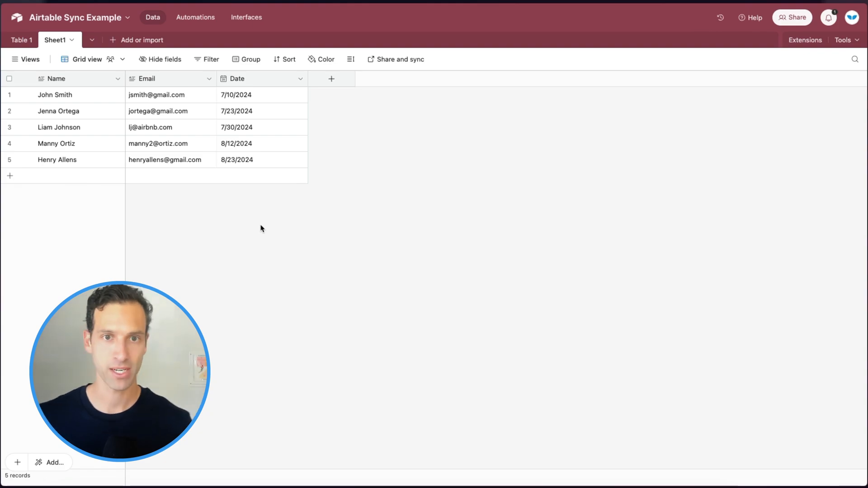
mouse_move(208, 257)
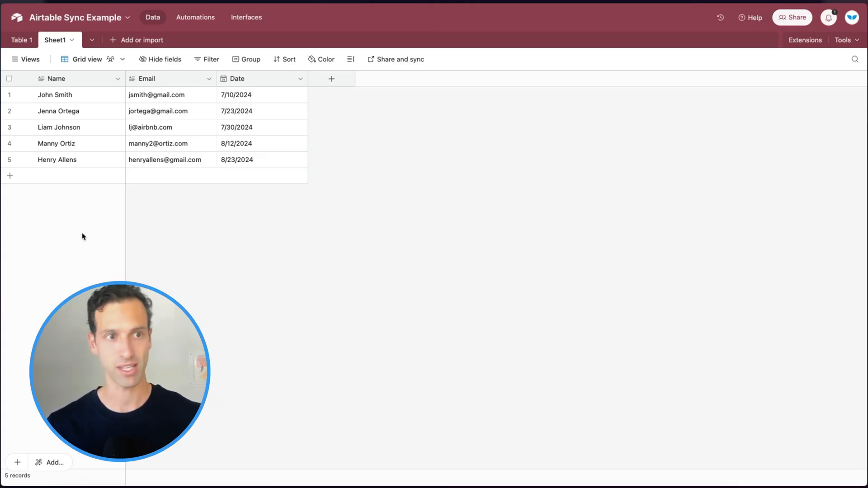
- Set up a Google Drive synced table with Whalesync Media Assets as root folder
left_click(136, 39)
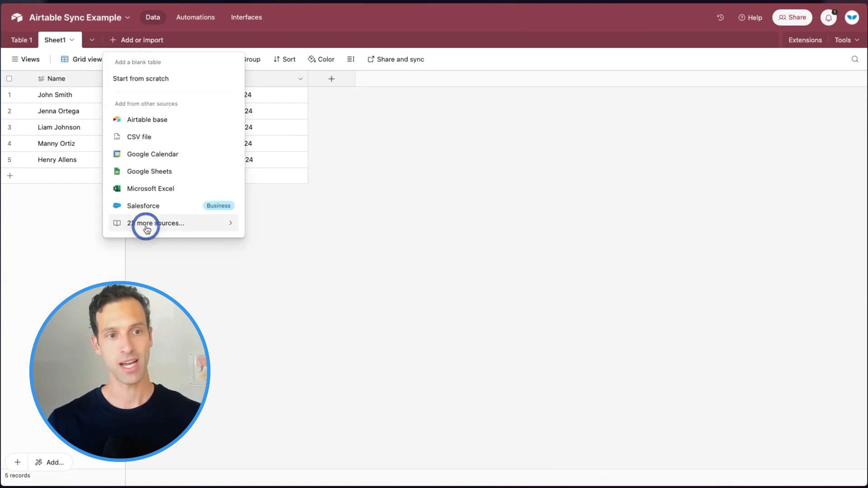
left_click(159, 223)
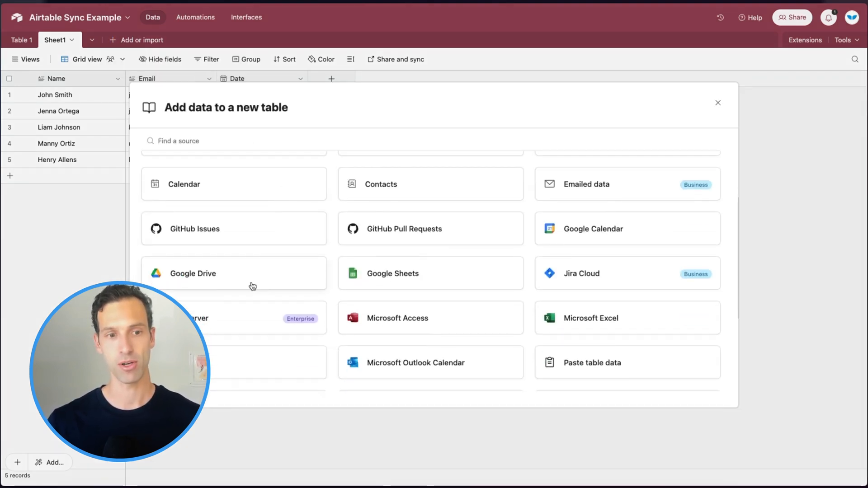
left_click(193, 273)
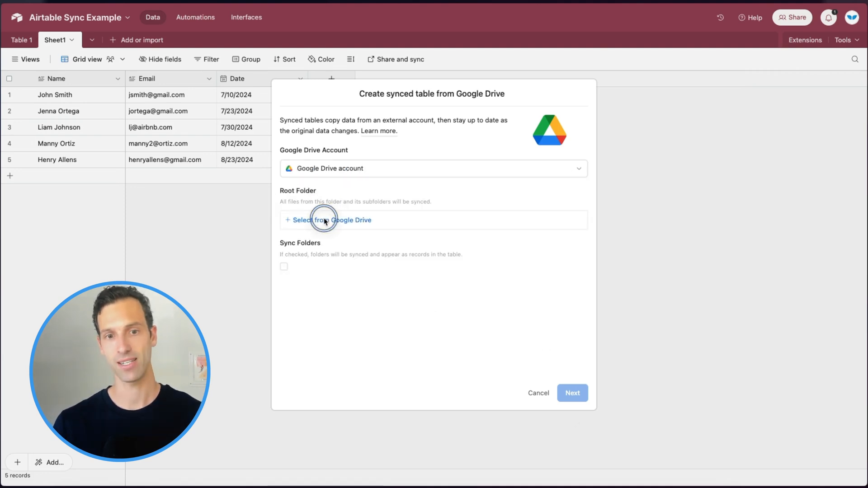
left_click(332, 220)
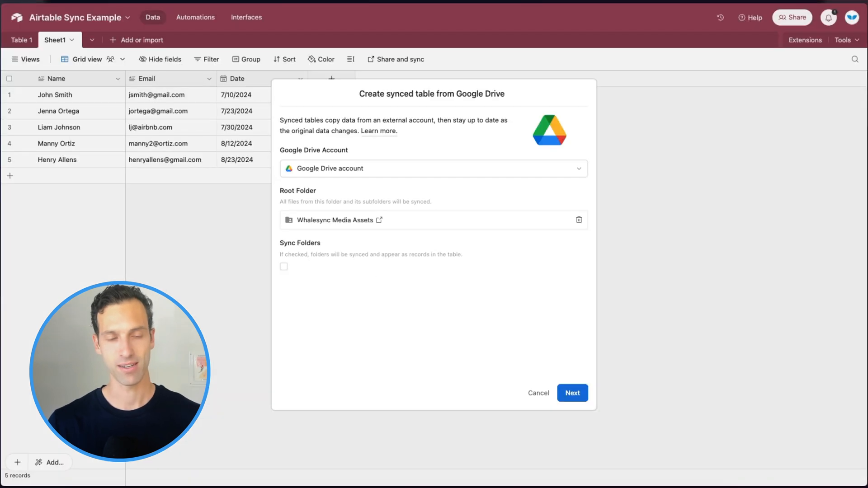
left_click(572, 393)
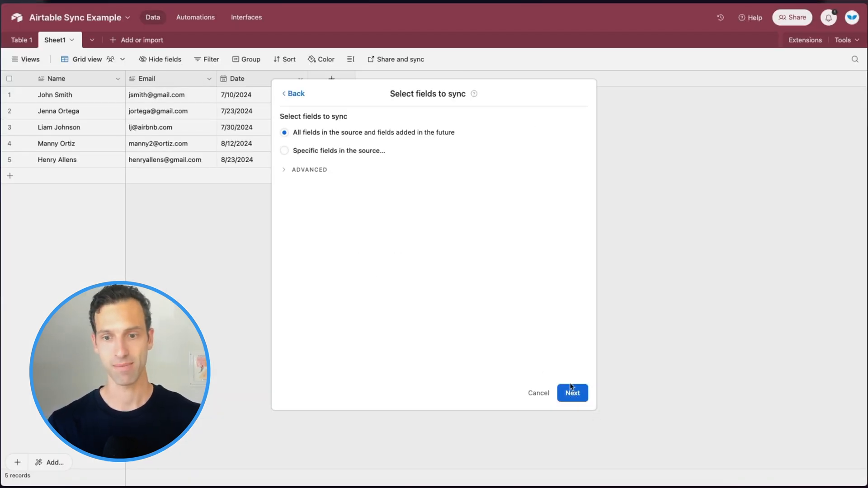
- Create the synced table with all fields and review its six Drive files beside Sheet1
left_click(572, 393)
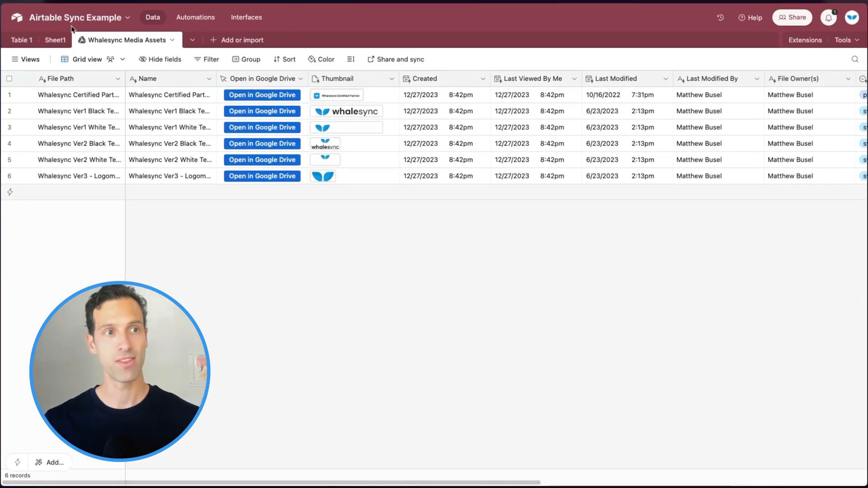
left_click(54, 40)
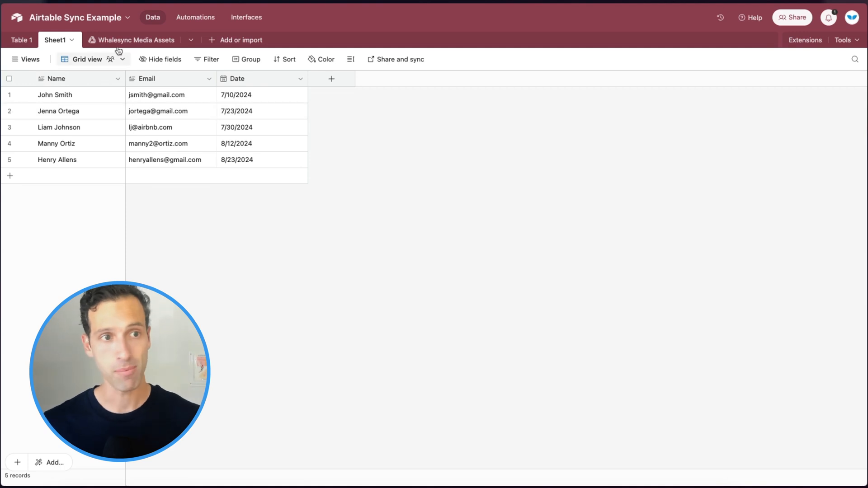
left_click(133, 39)
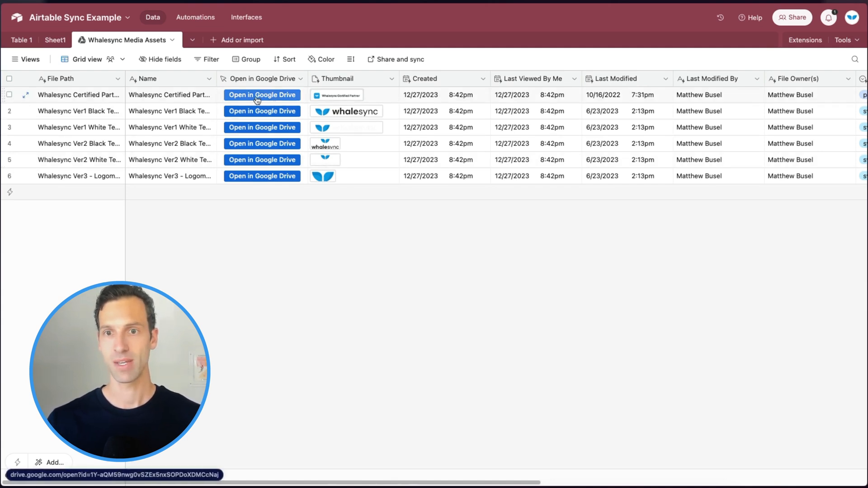
scroll("right", 3)
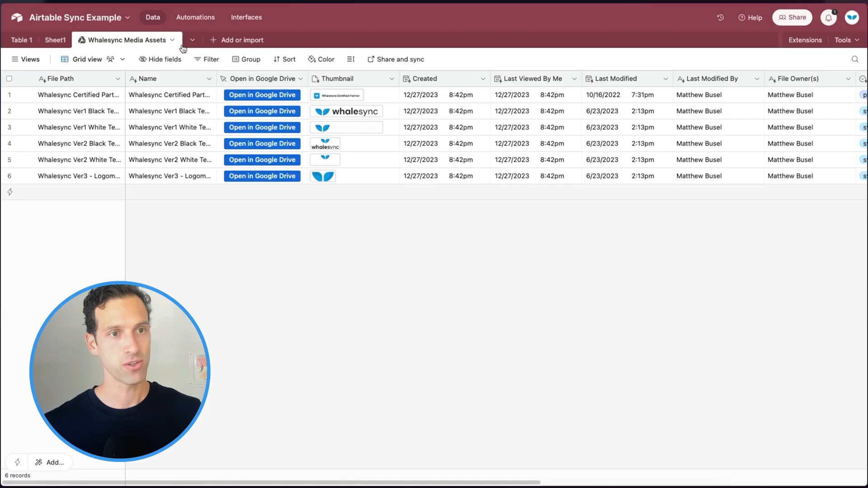
left_click(173, 40)
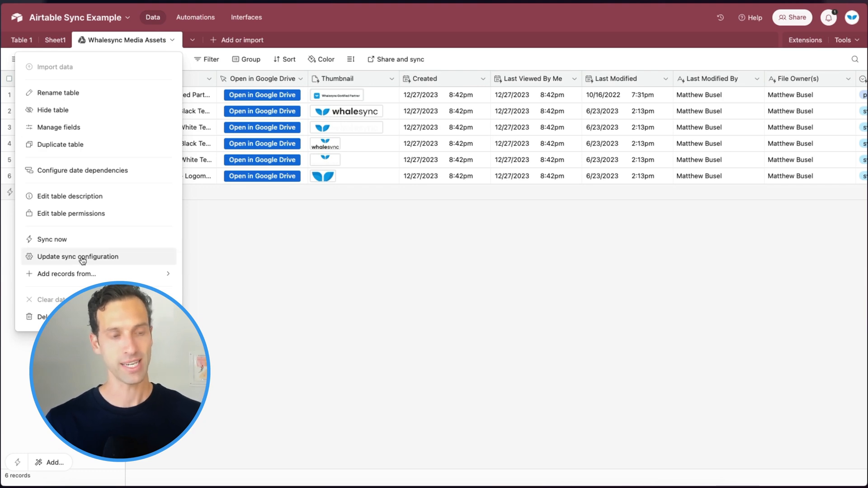
left_click(78, 257)
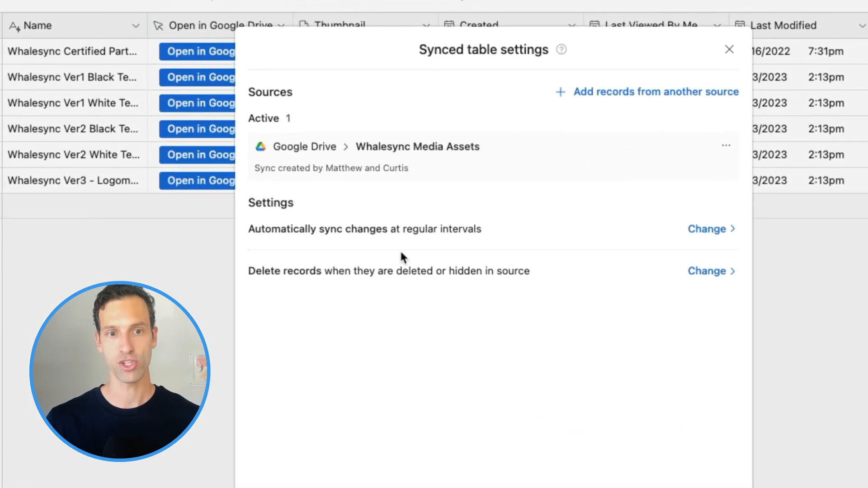
left_click(707, 229)
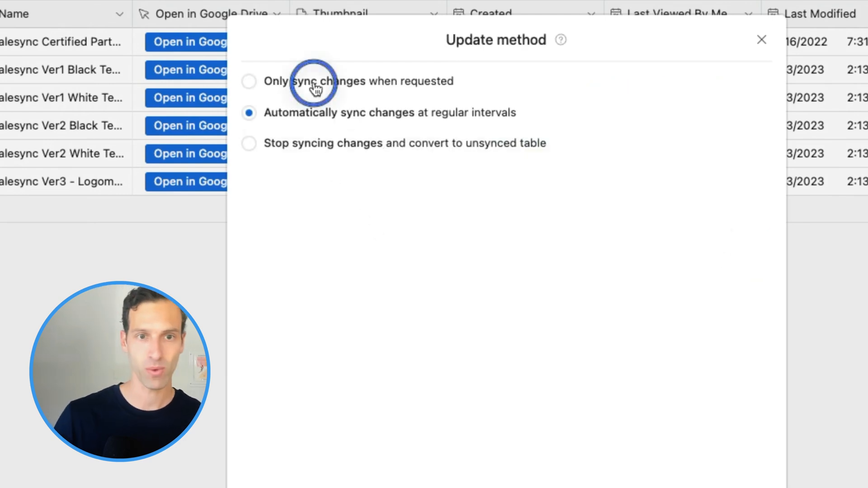
left_click(249, 81)
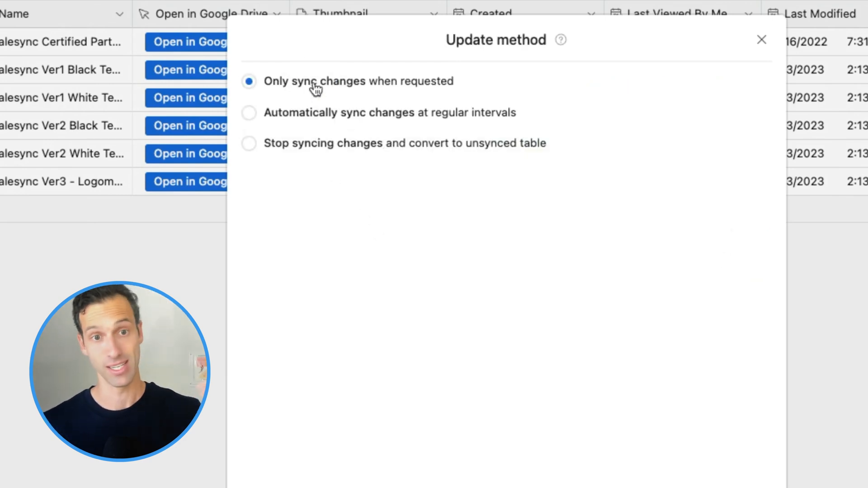
left_click(248, 112)
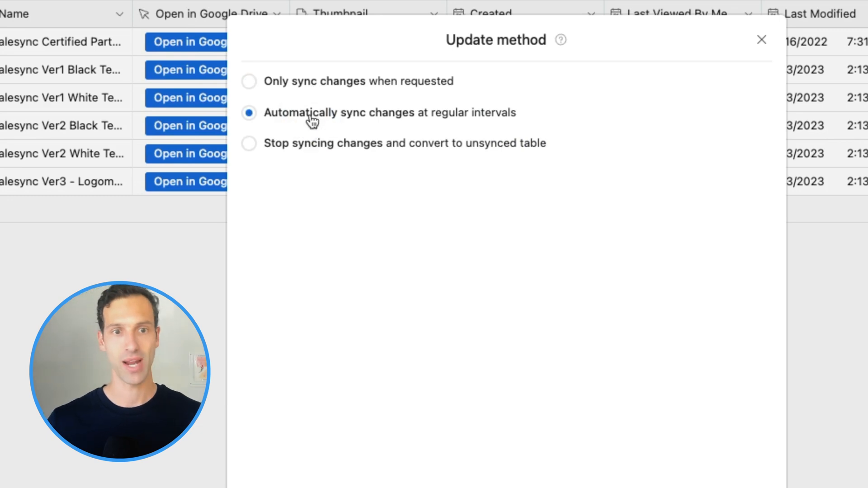
mouse_move(334, 148)
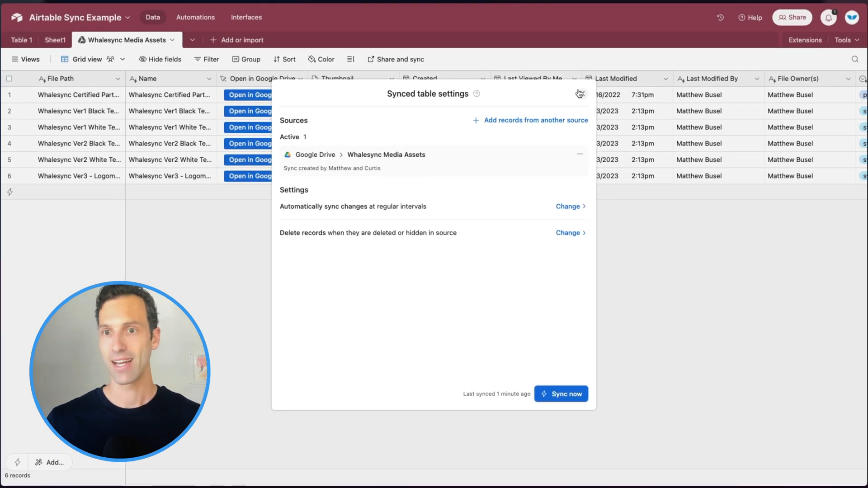
- Close Synced table settings and open the Add or import source menu
left_click(580, 93)
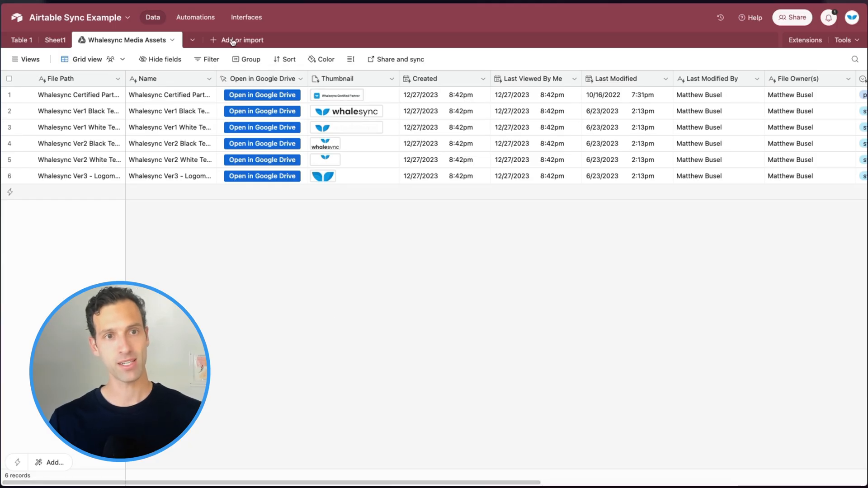
left_click(238, 39)
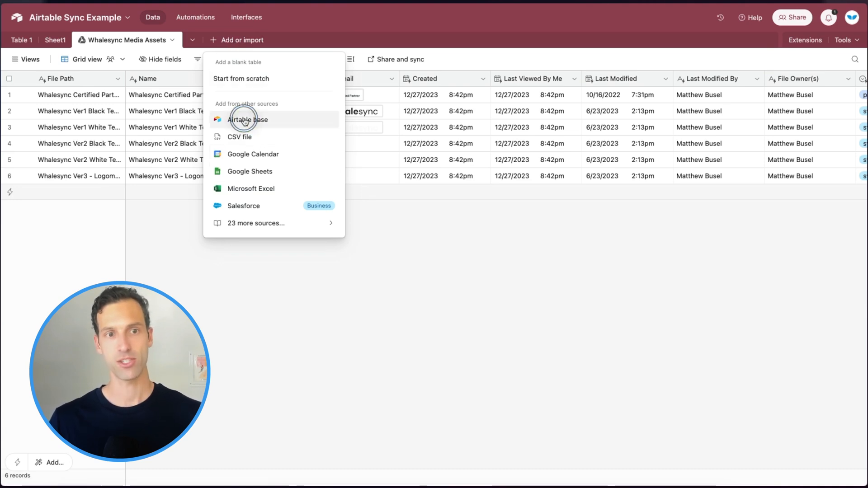
- Sync the Tablevibe base's Locations table, Grid view, into a new table
left_click(247, 119)
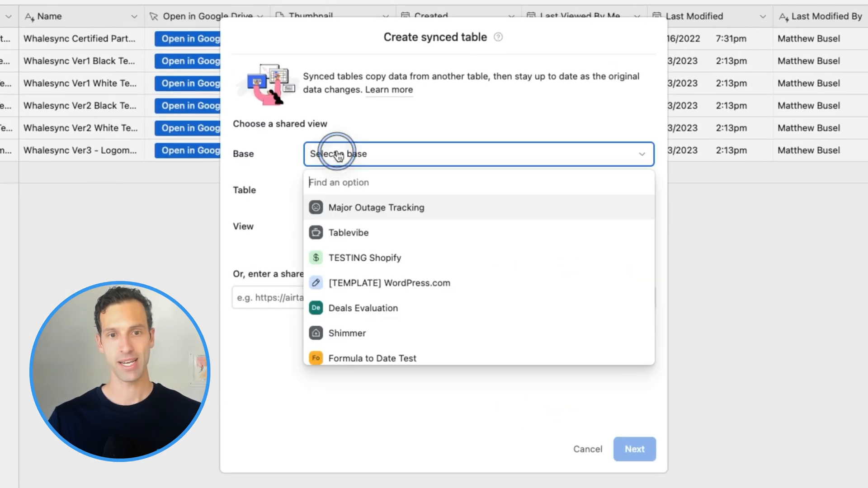
left_click(349, 233)
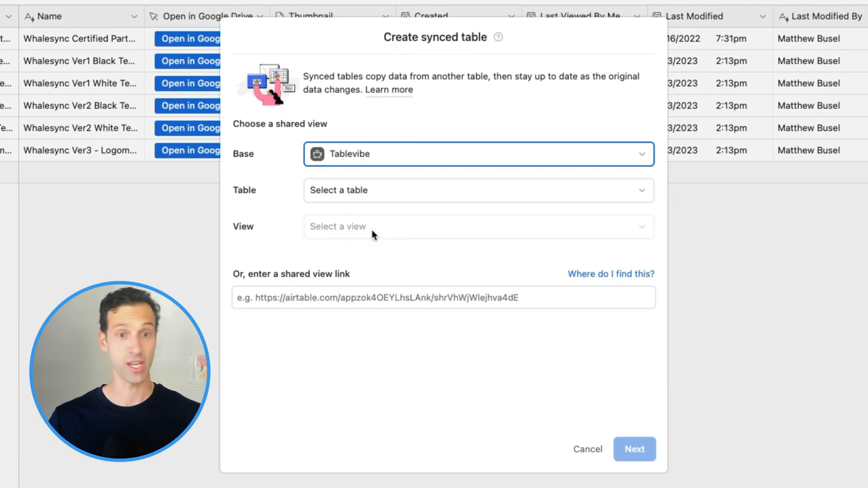
left_click(476, 191)
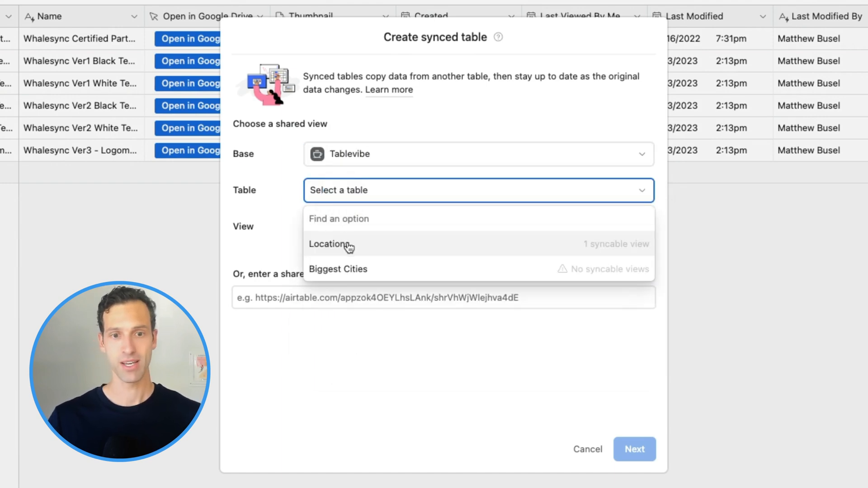
left_click(331, 244)
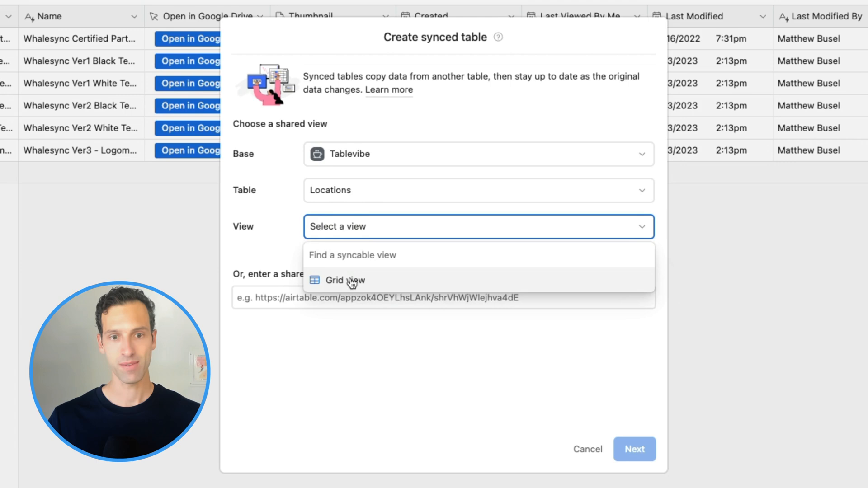
left_click(345, 279)
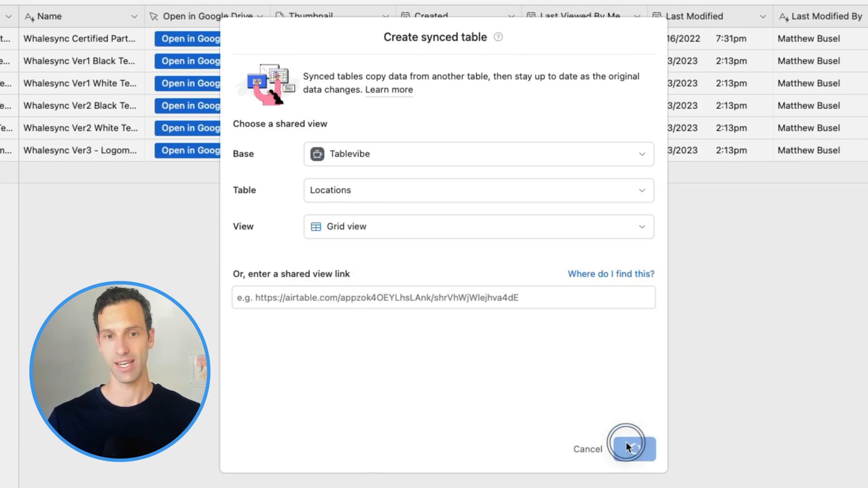
left_click(625, 449)
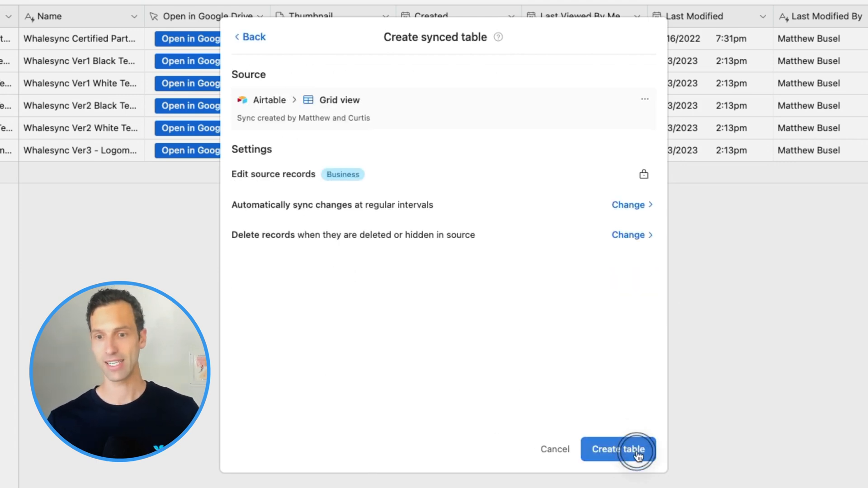
left_click(618, 449)
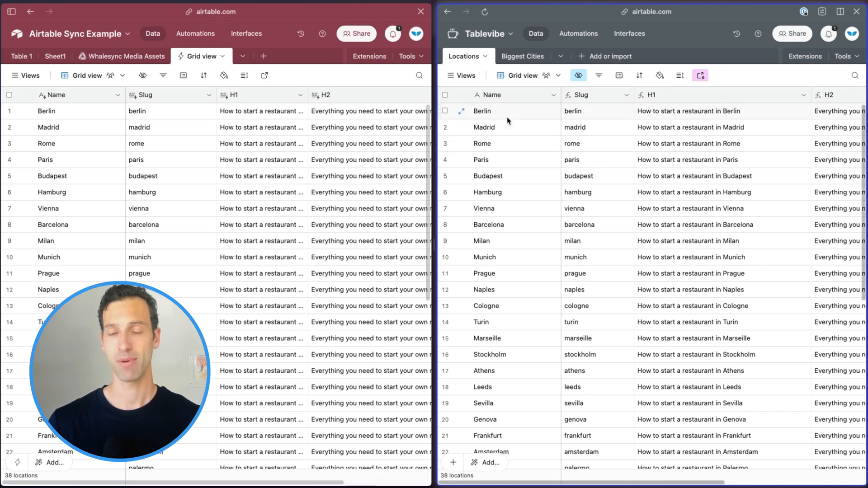
- Rename Berlin to 'Berlin - Updated' in Tablevibe, then run Sync now on the synced Grid view
left_click(498, 111)
type(" - U")
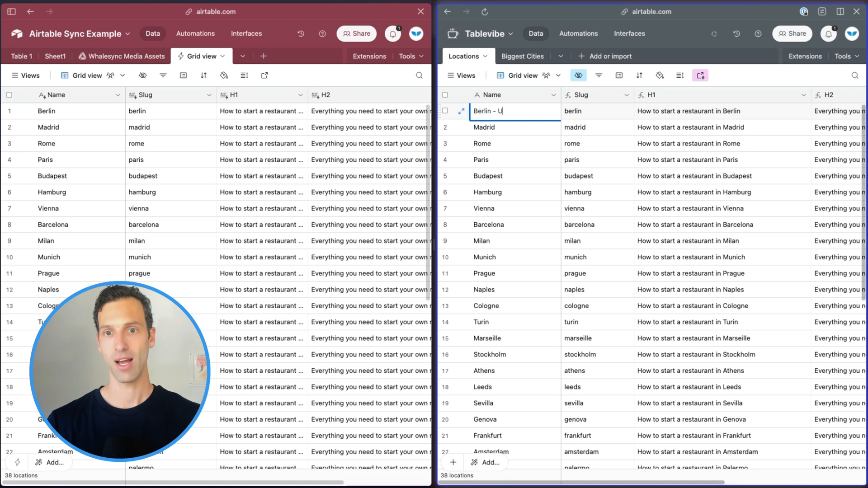
type("pdated")
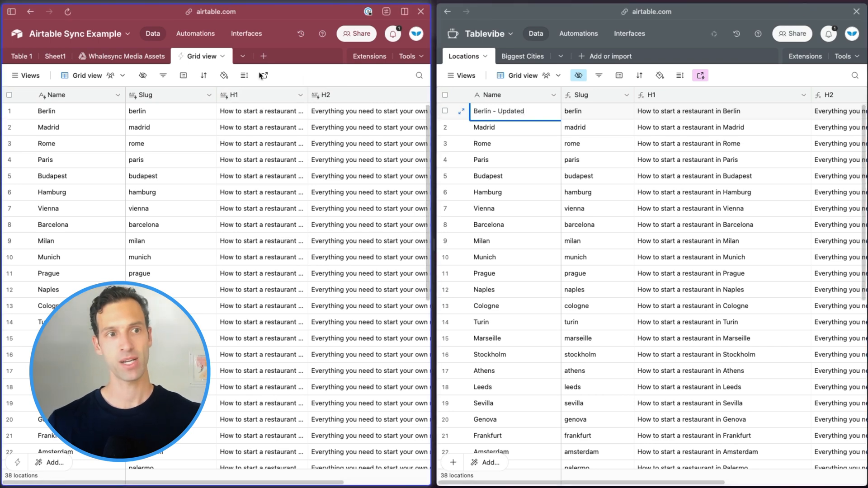
left_click(220, 56)
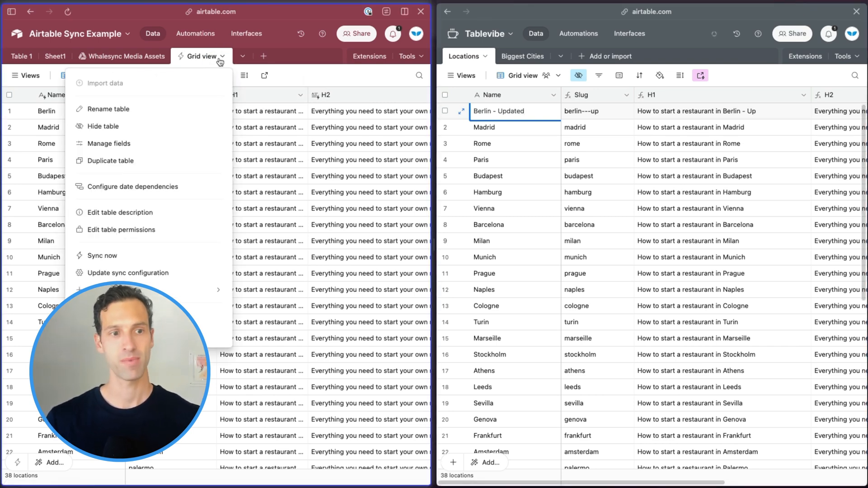
left_click(102, 255)
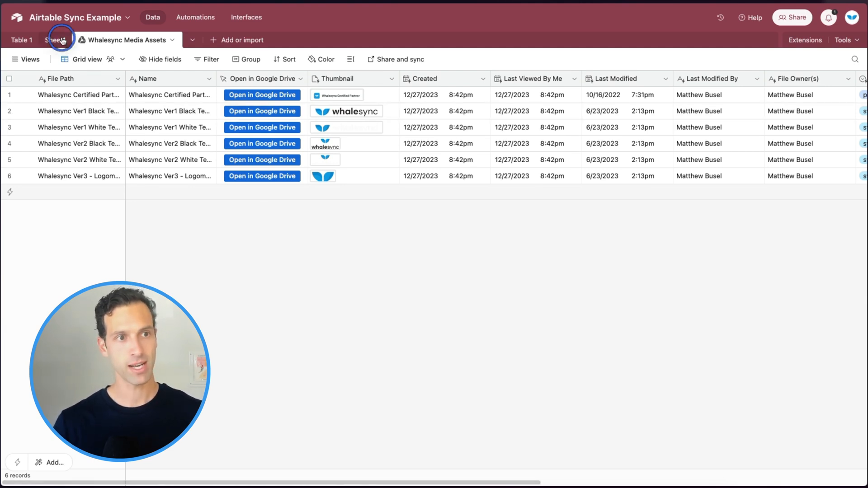
- Compare Airtable's Sheet1 with the Waitlist Requests spreadsheet in Google Sheets
left_click(54, 39)
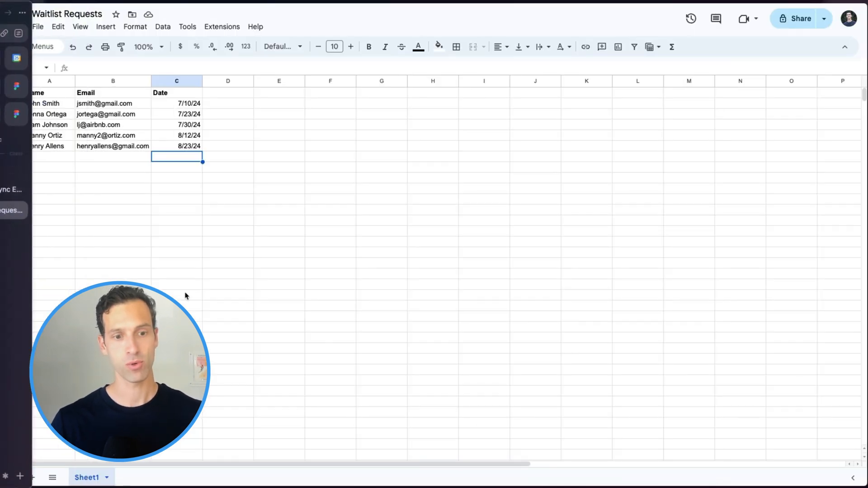
left_click(133, 477)
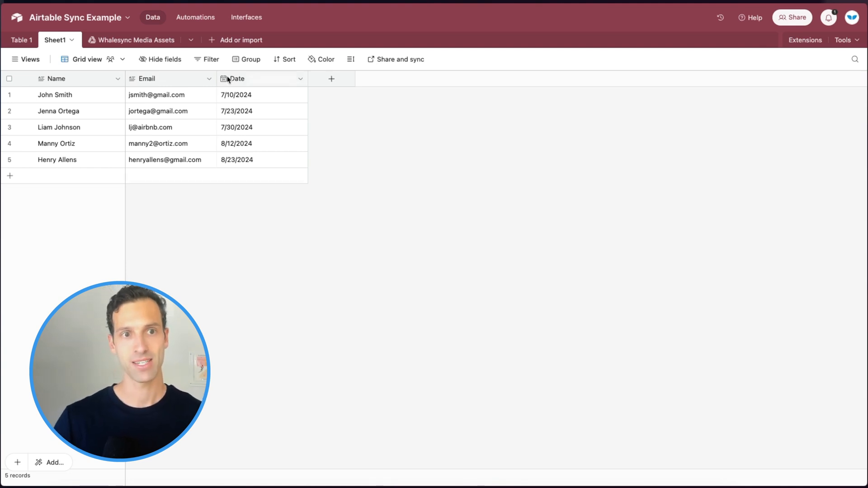
left_click(234, 40)
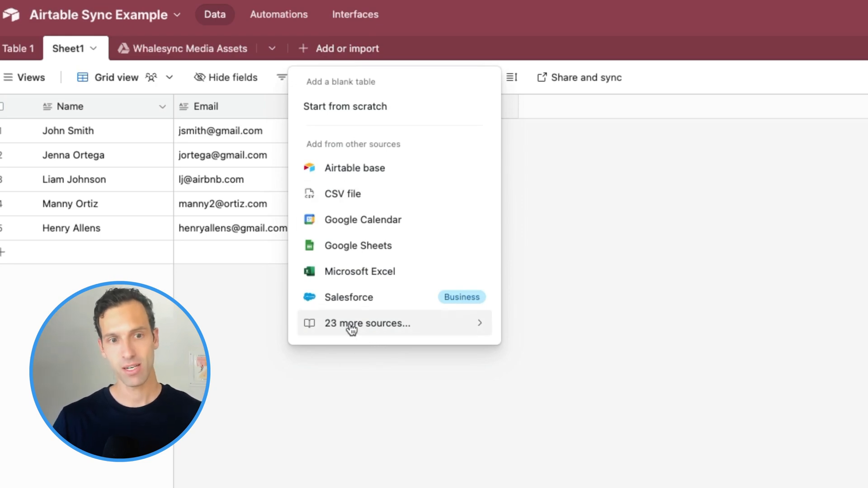
- Scroll through the 23 more data sources, then open the Whalesync Media Assets table options
left_click(367, 323)
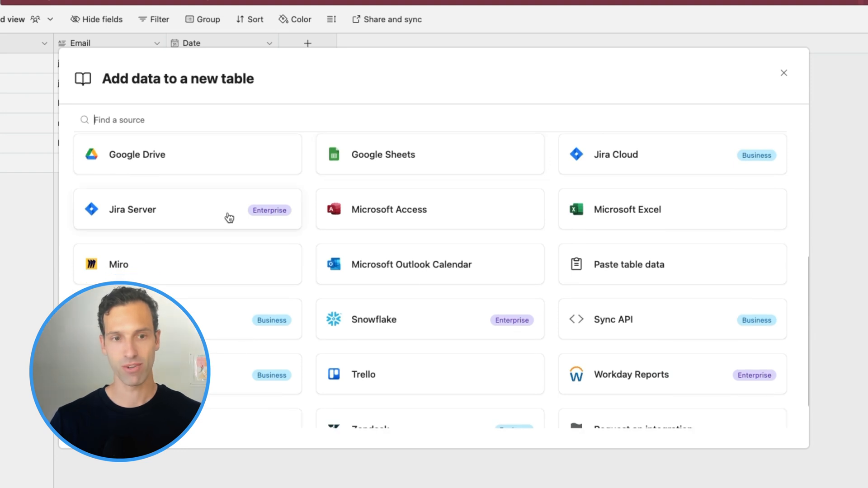
scroll("down", 3)
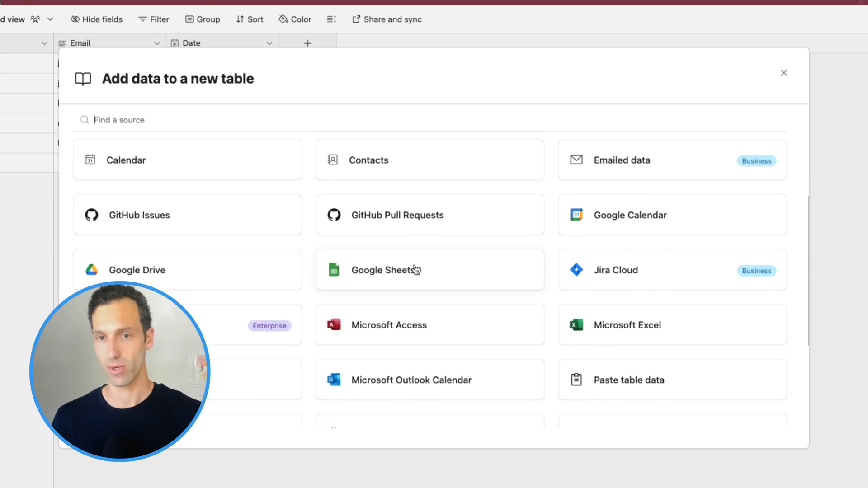
left_click(783, 72)
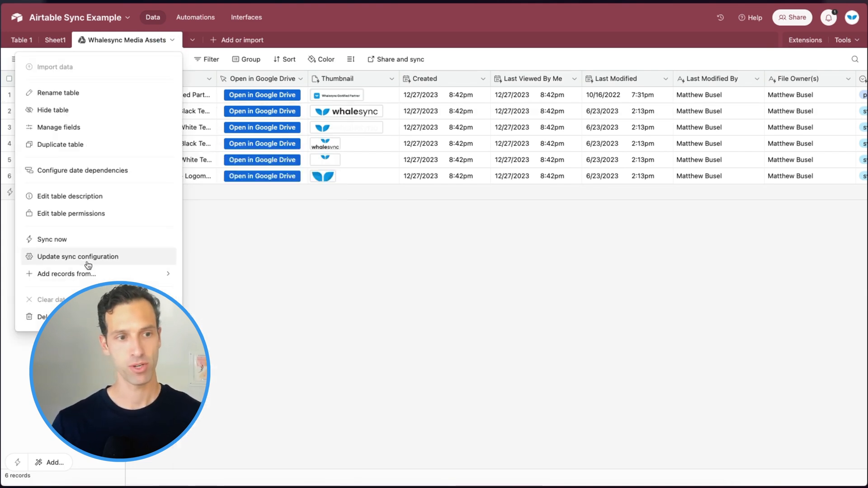
- Open the Media Assets sync configuration and view its update-method choices, currently automatic interval syncing
left_click(77, 257)
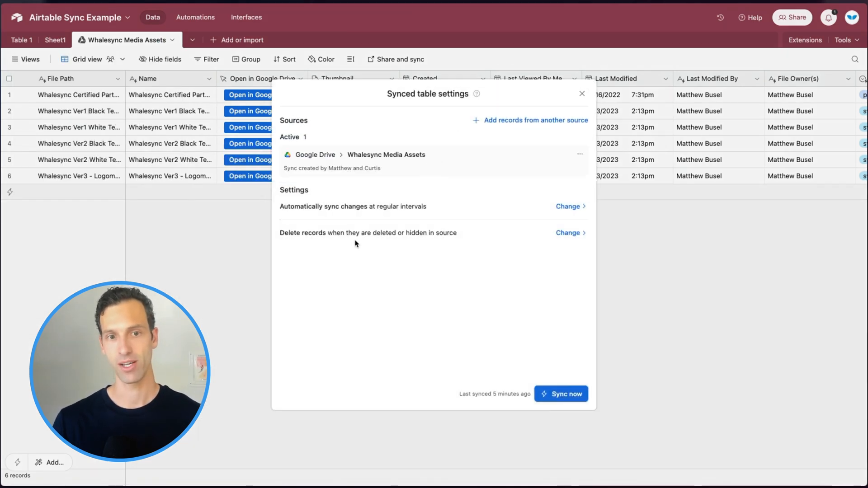
left_click(568, 207)
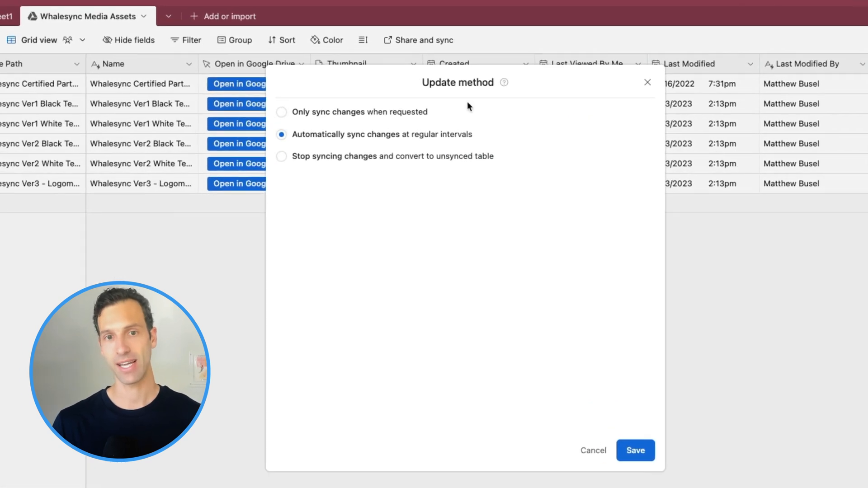